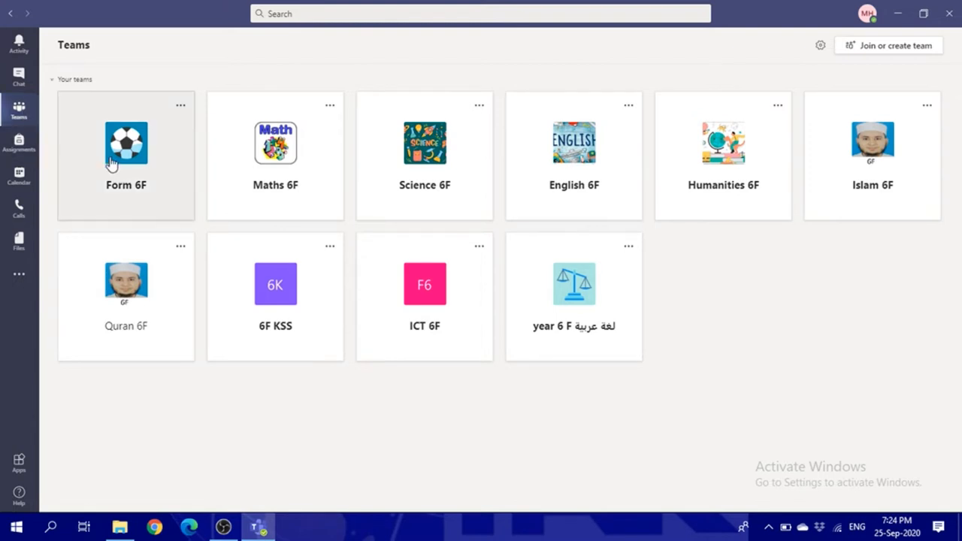
mouse_move(368, 189)
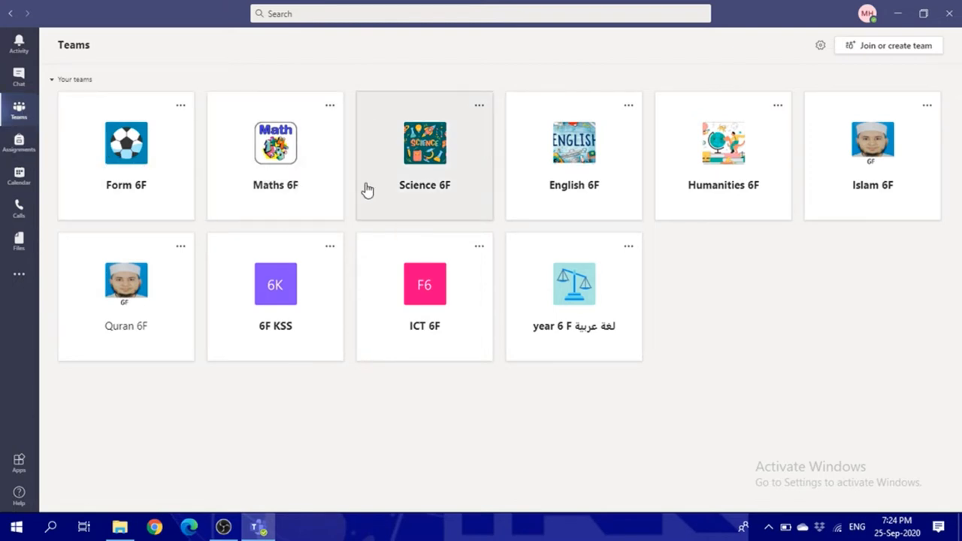
mouse_move(650, 179)
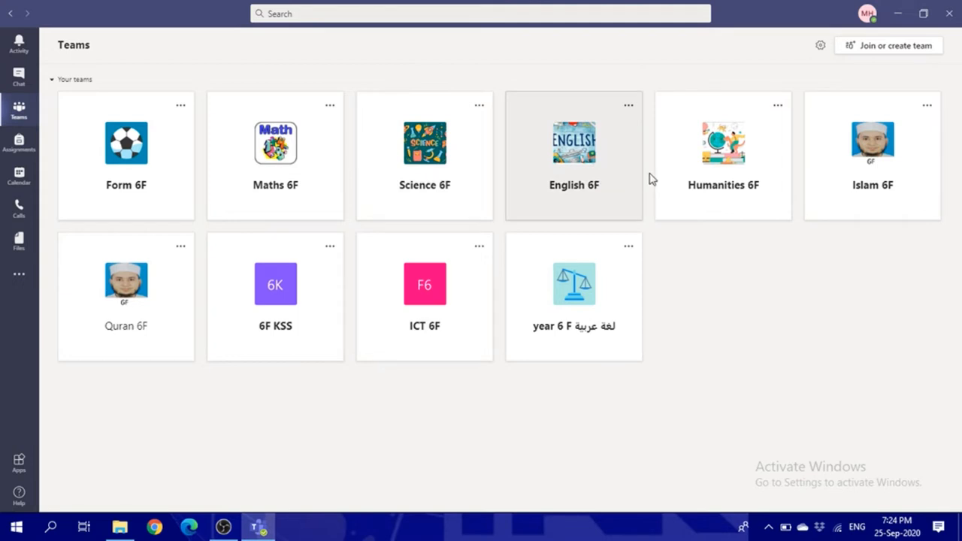
mouse_move(806, 355)
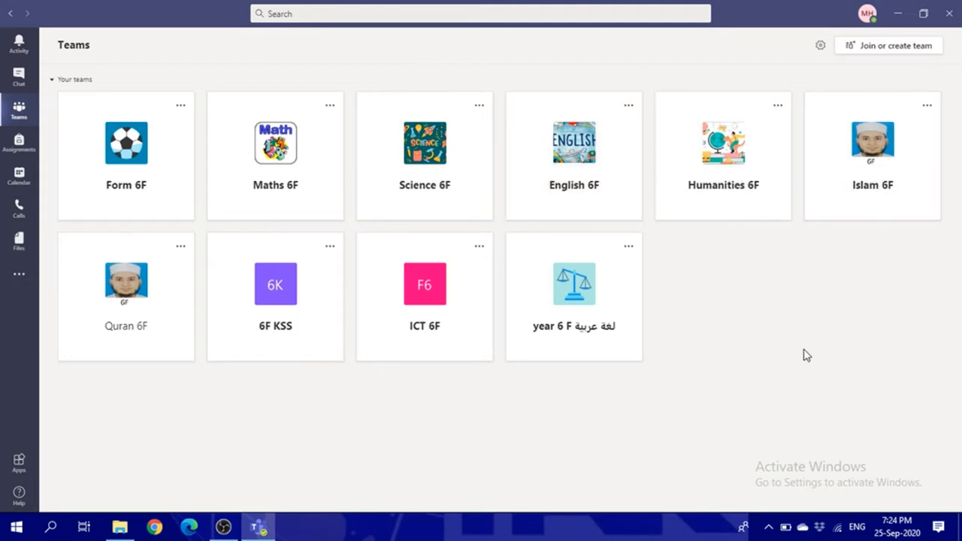
mouse_move(418, 207)
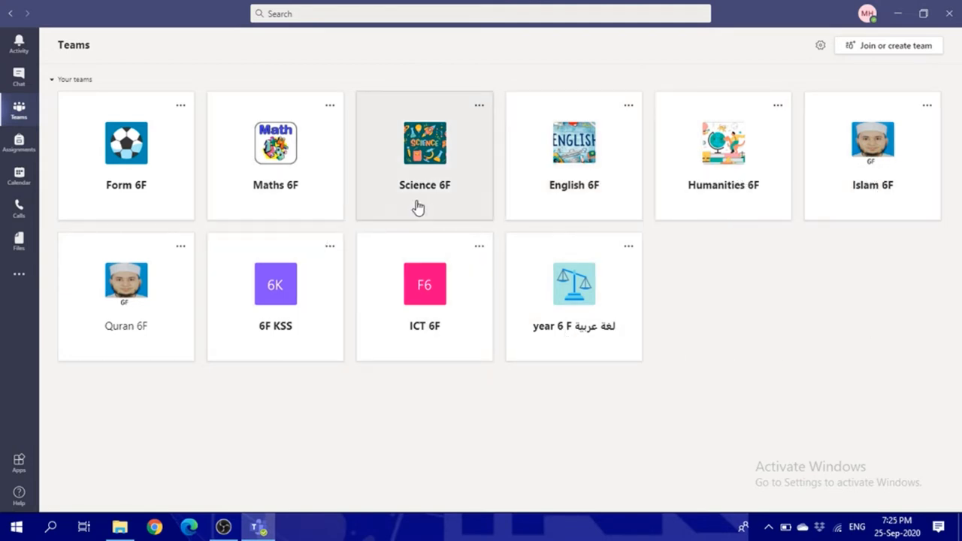
Step: Open the Science 6F team, then switch to the weekly class Calendar
click(424, 143)
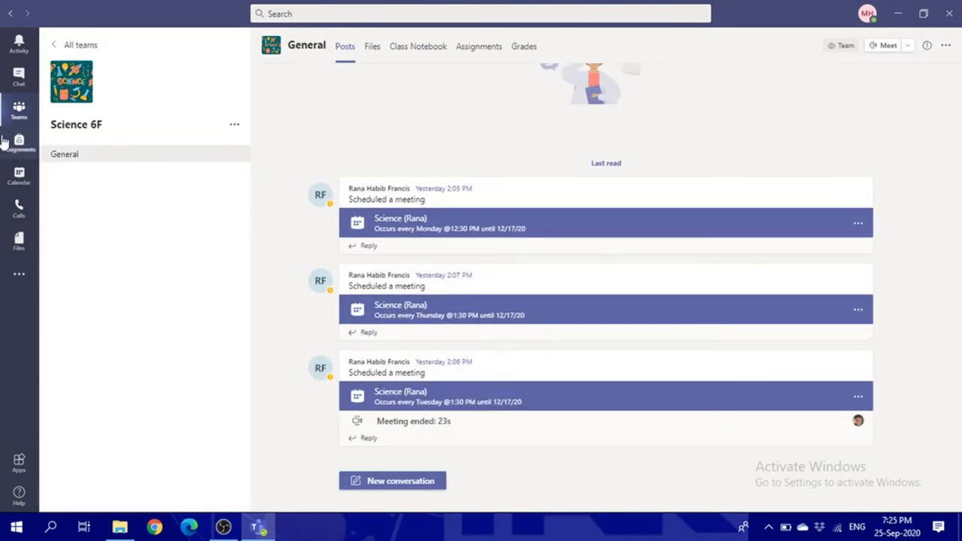
click(18, 176)
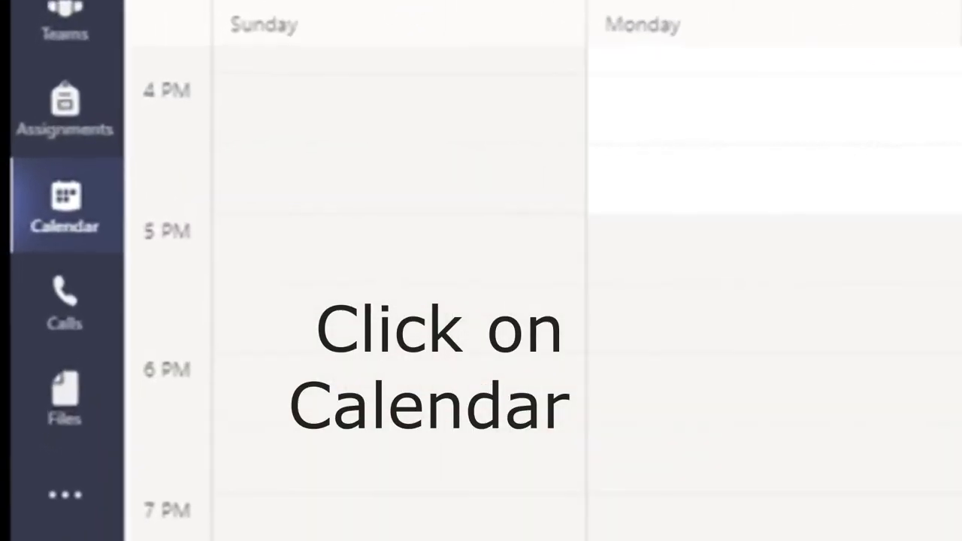
Step: Show the week view and open the Sunday 8:15 AM Form (Rana) meeting
click(65, 203)
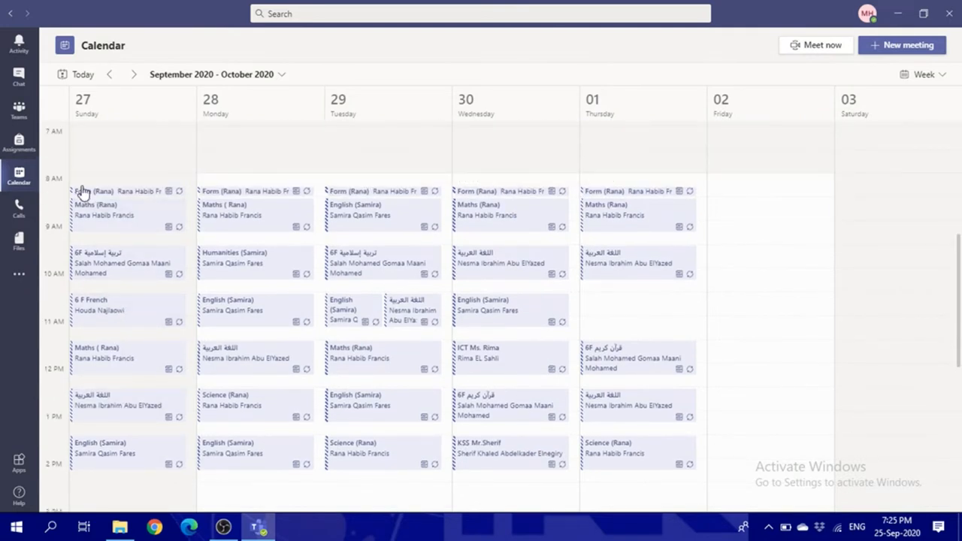
mouse_move(126, 193)
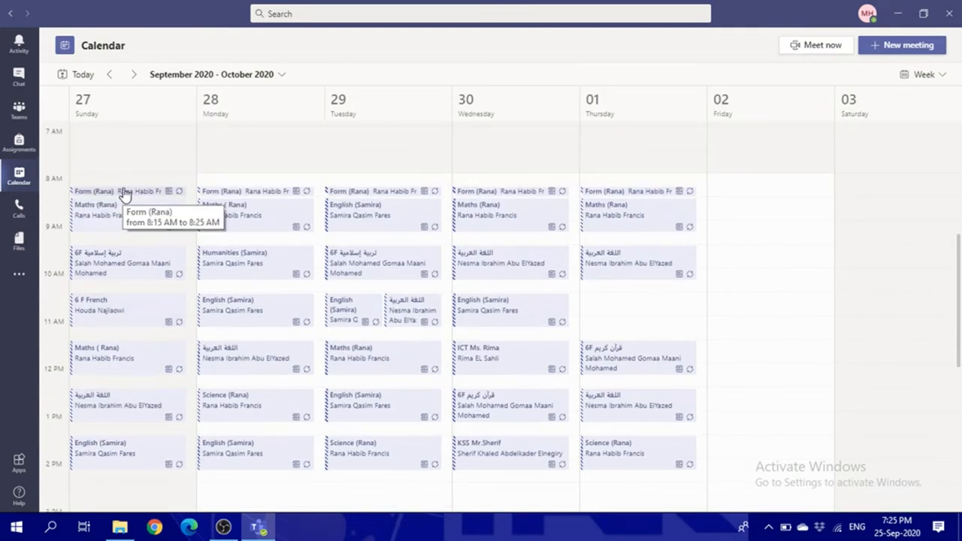
click(120, 191)
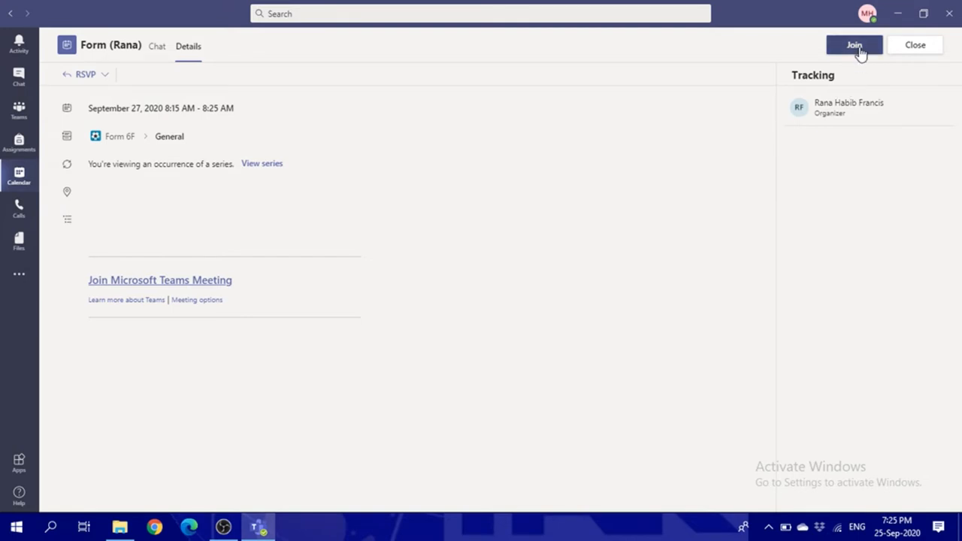
Step: Join the Form (Rana) meeting as an attendee and leave it
click(854, 45)
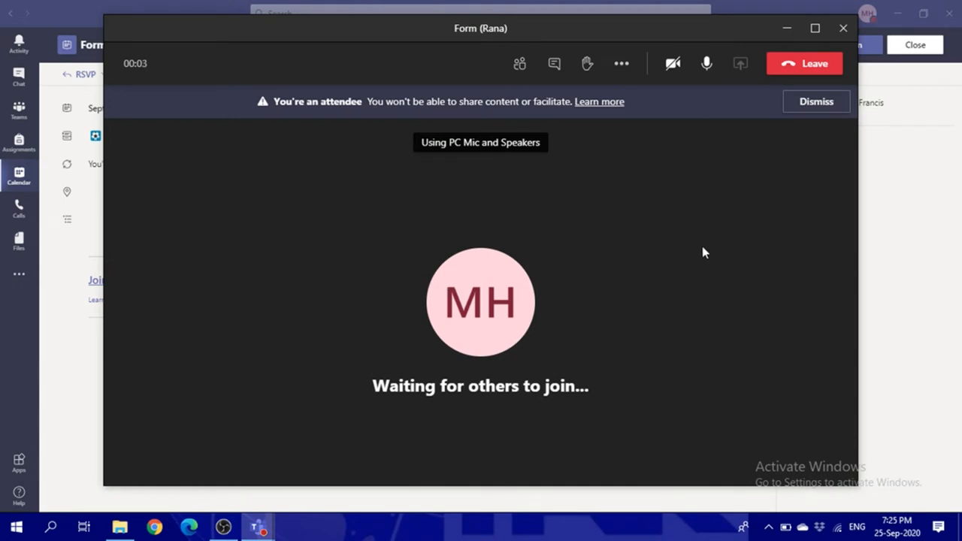
mouse_move(804, 63)
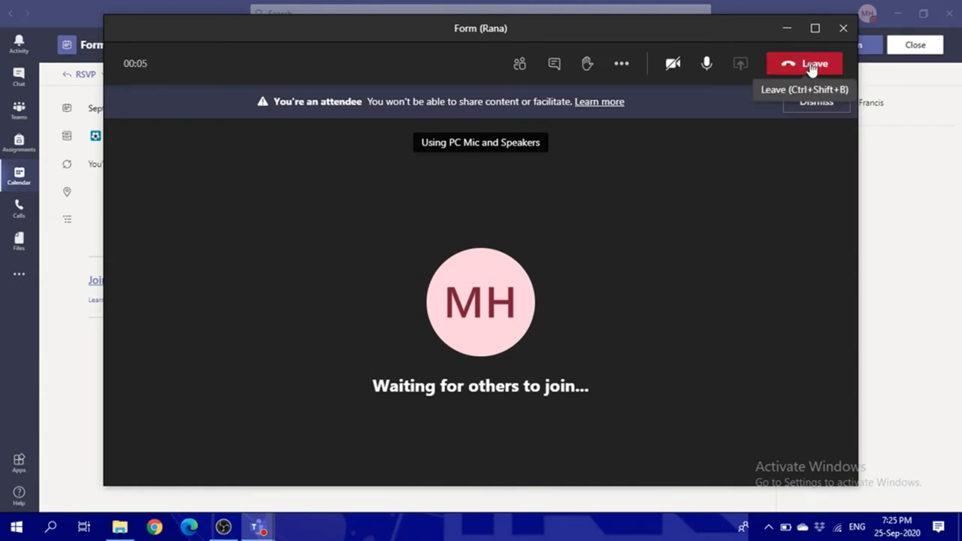
click(803, 63)
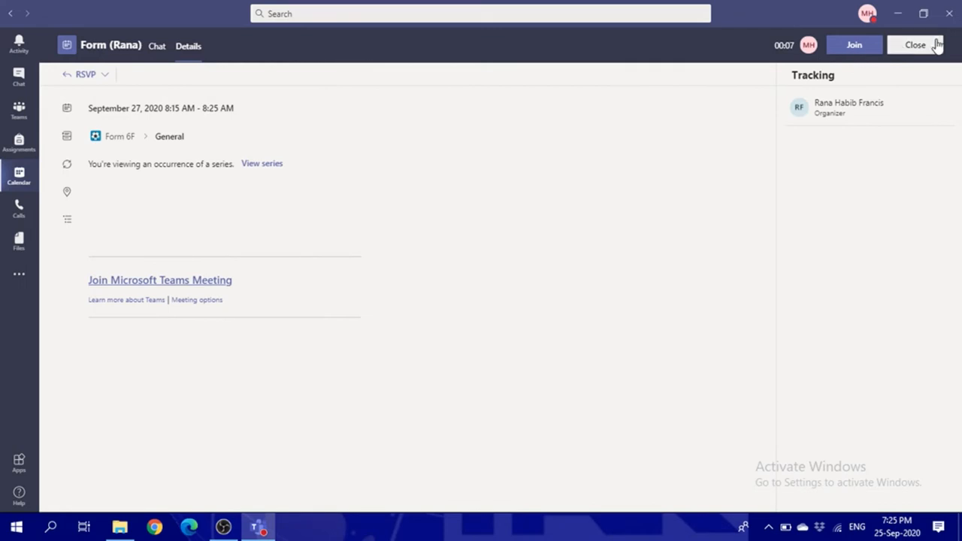
Step: Close Form details and open the Sunday 8:30–9:15 AM Maths (Rana) meeting
click(914, 44)
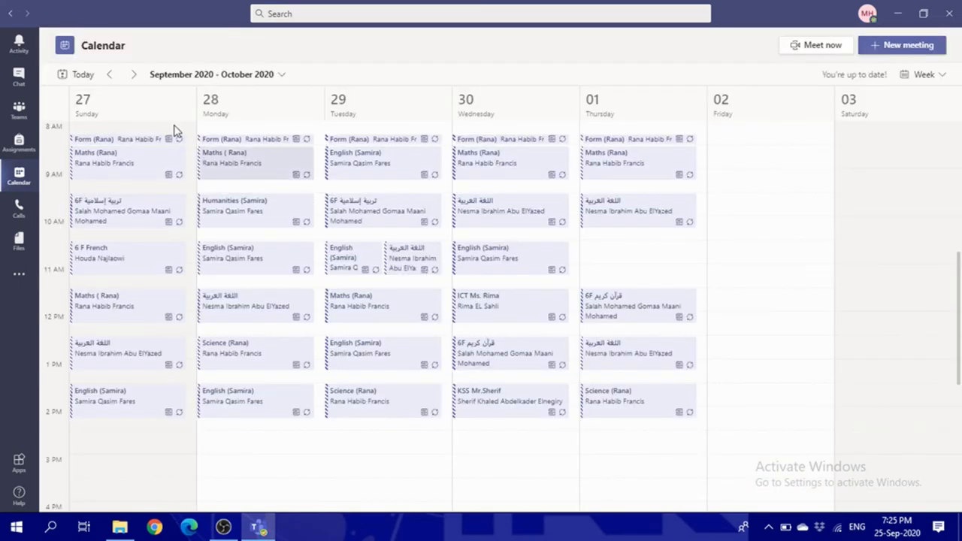
mouse_move(102, 158)
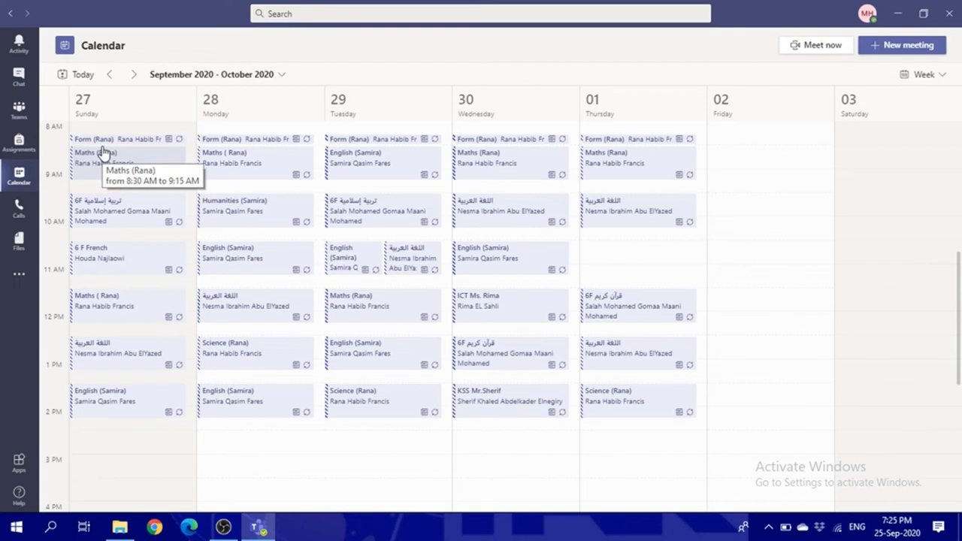
mouse_move(101, 163)
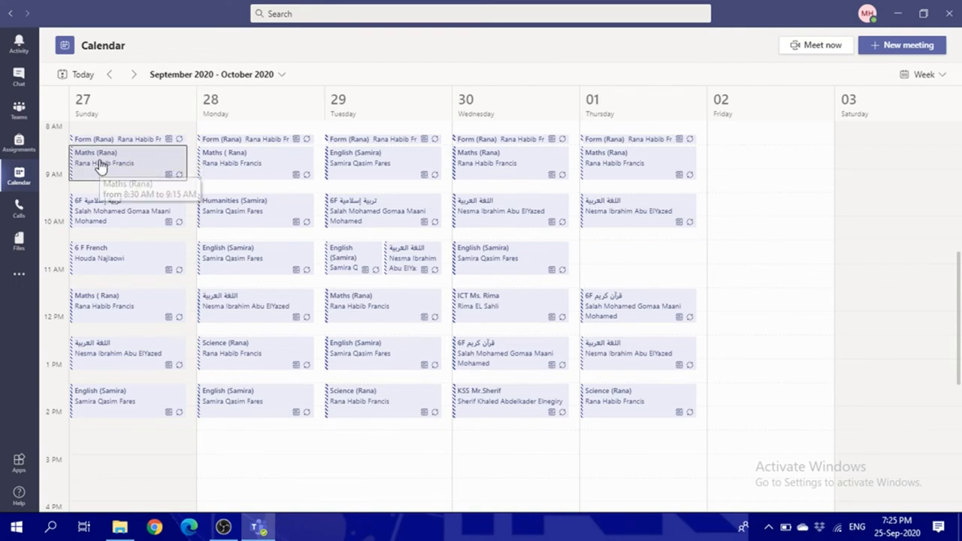
click(102, 158)
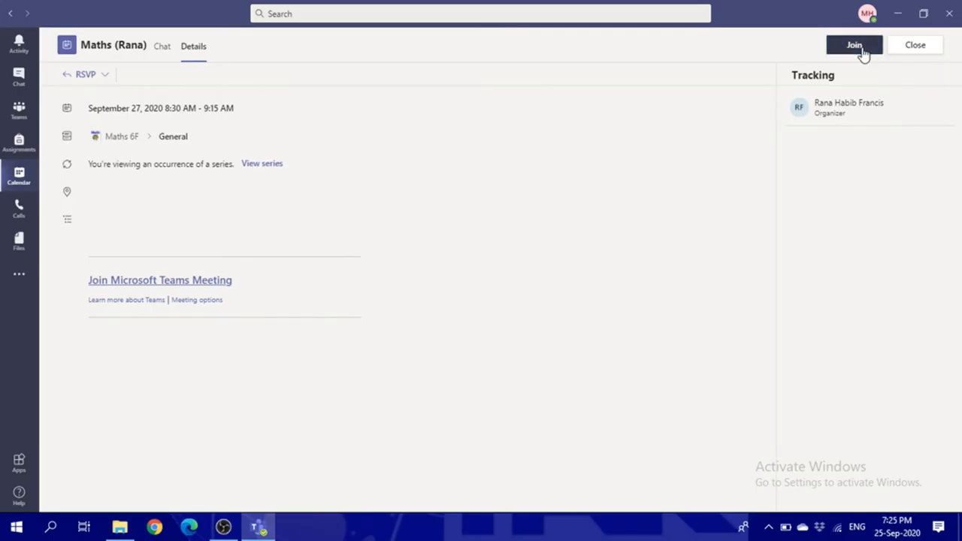
Step: Join the Maths (Rana) meeting with the camera off, then leave it
click(853, 45)
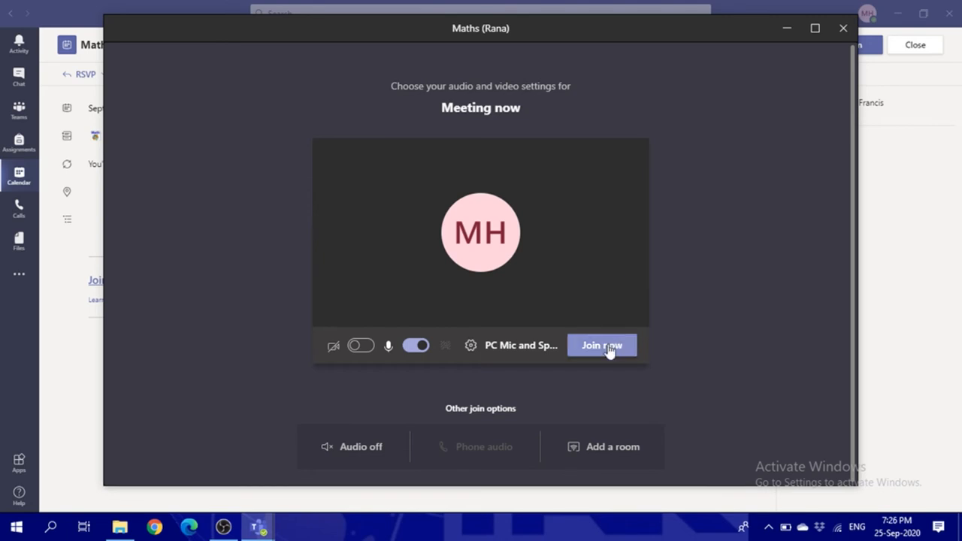
click(601, 345)
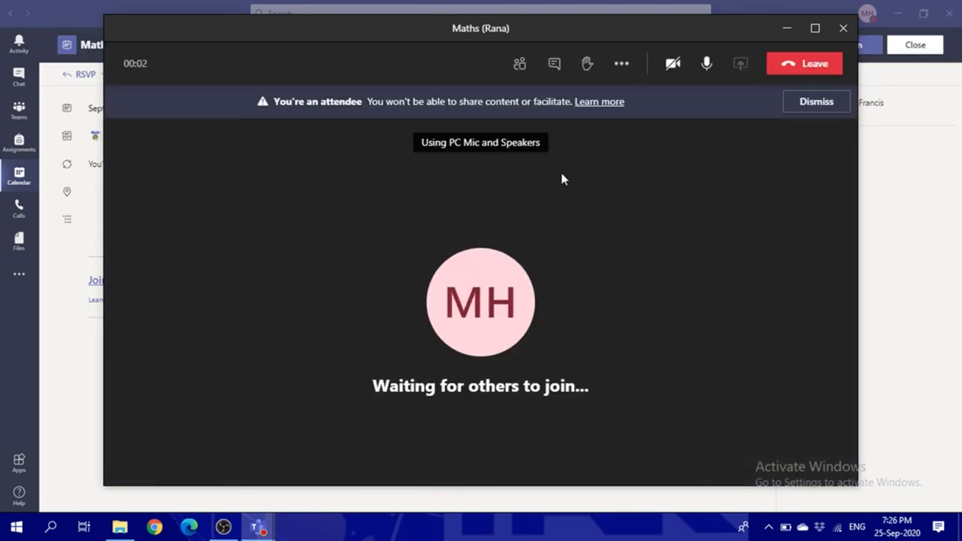
mouse_move(804, 63)
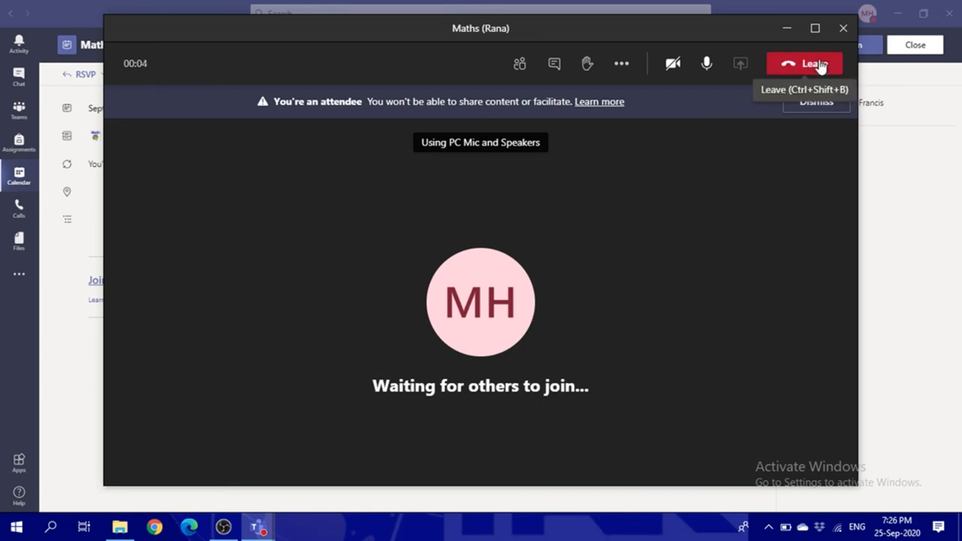
click(803, 63)
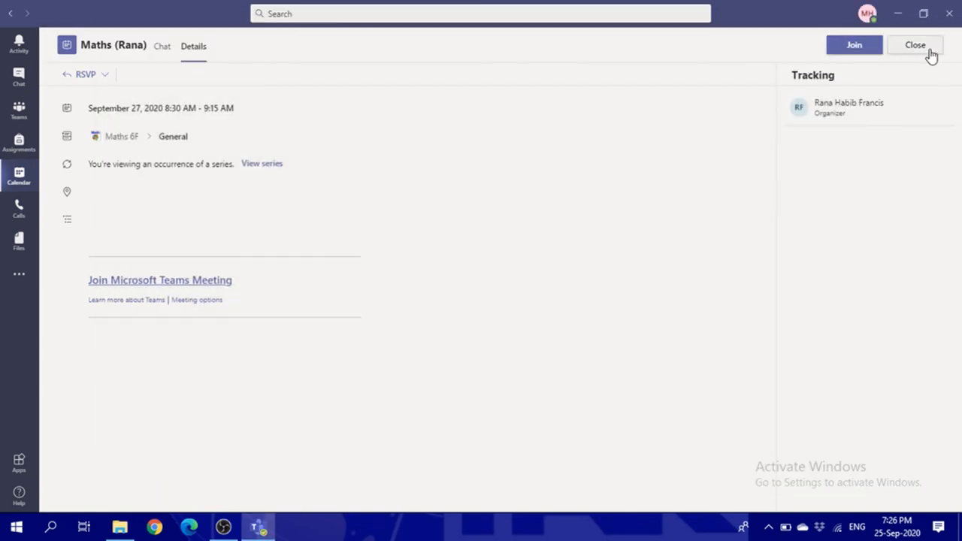
Step: Close the Maths and 9:30 AM Islam 6F details, returning to the week calendar
click(915, 45)
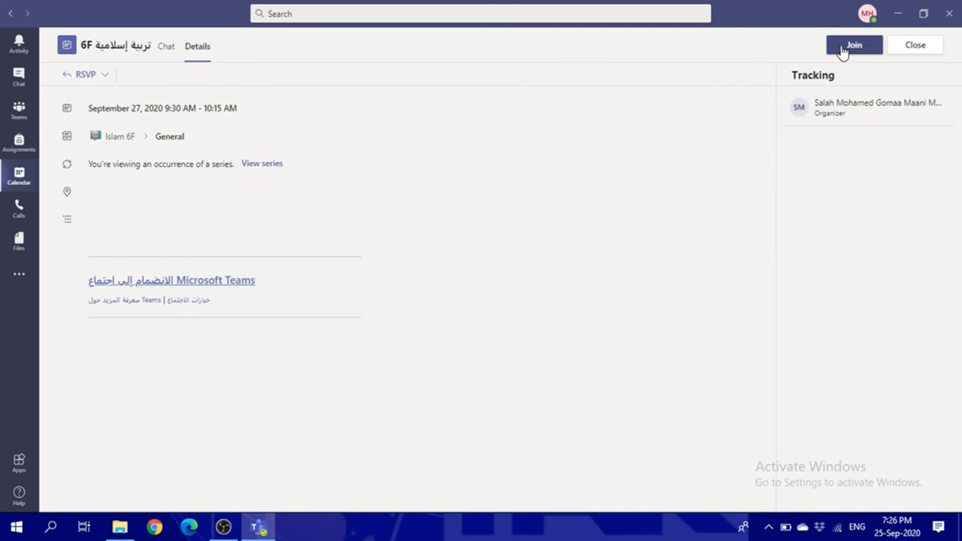
click(914, 44)
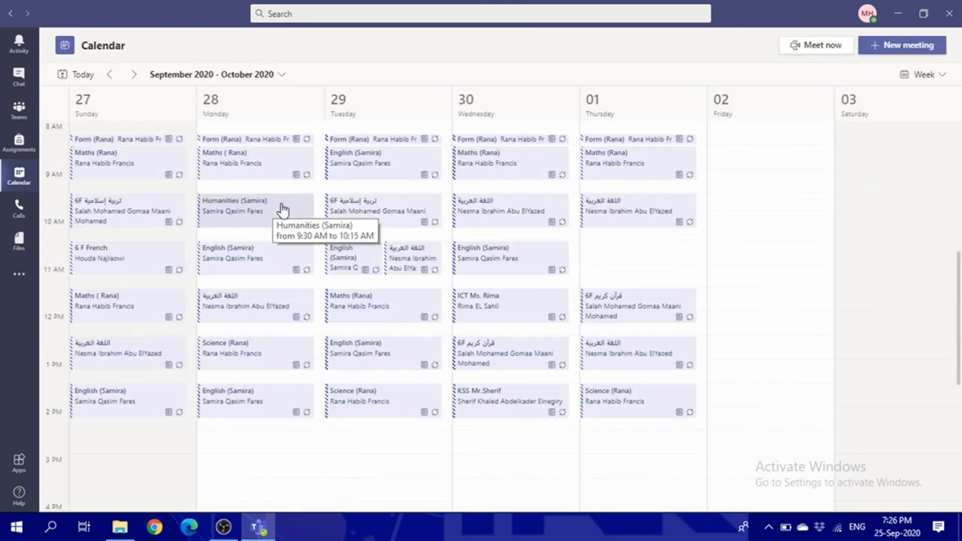
mouse_move(695, 122)
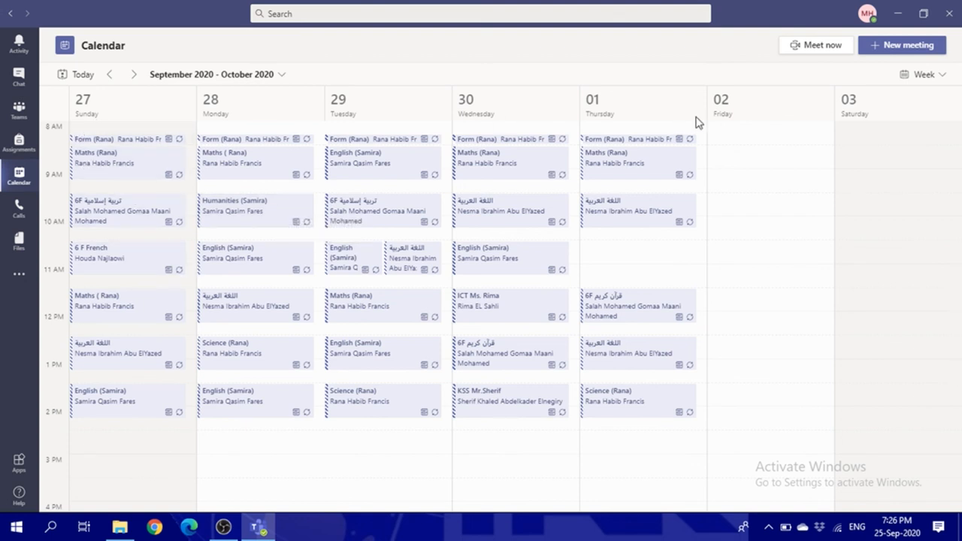
mouse_move(319, 143)
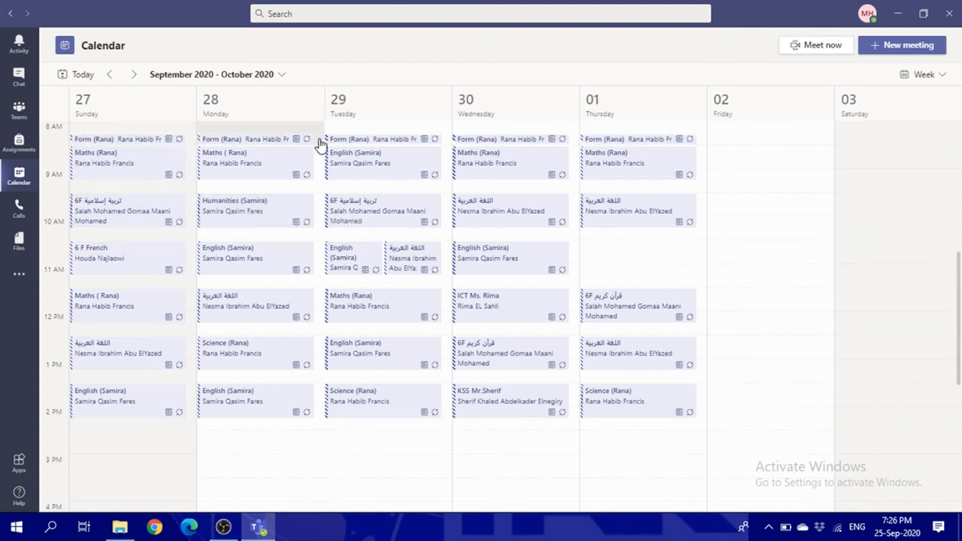